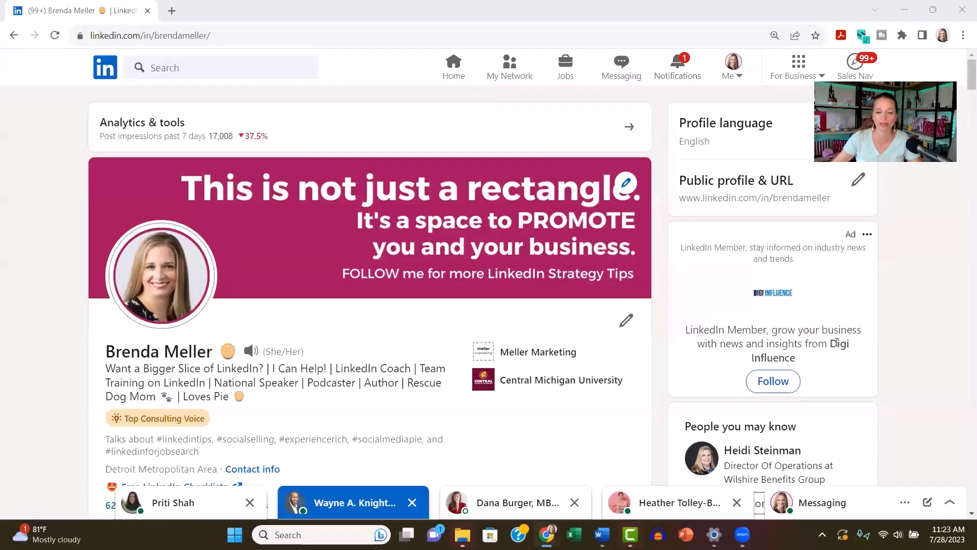
{"action": "mouse_move", "coordinate": [934, 340]}
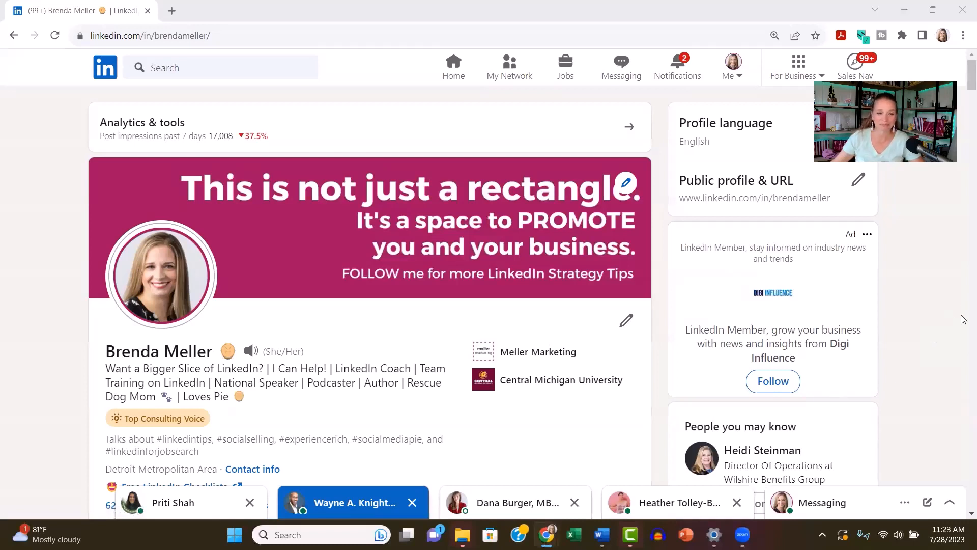
{"action": "mouse_move", "coordinate": [637, 82]}
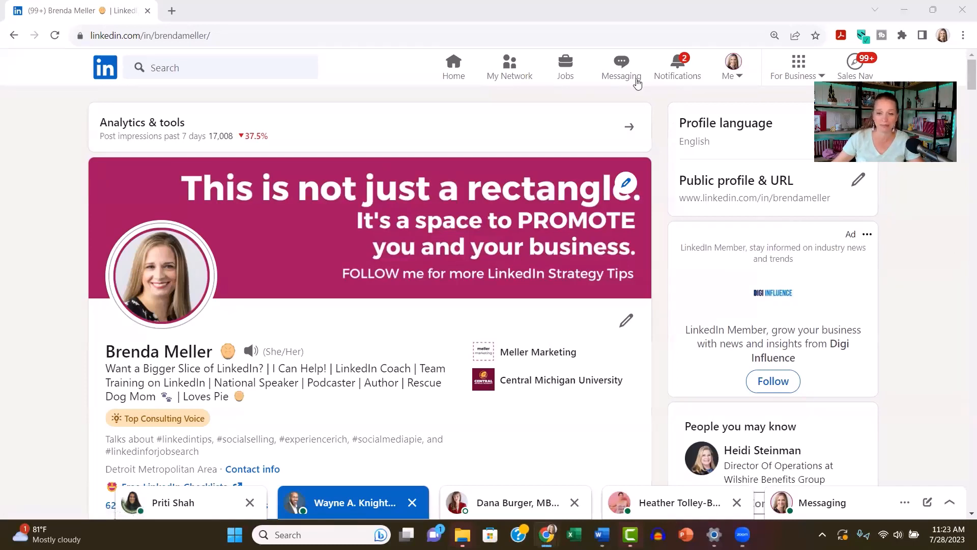
{"action": "mouse_move", "coordinate": [620, 65]}
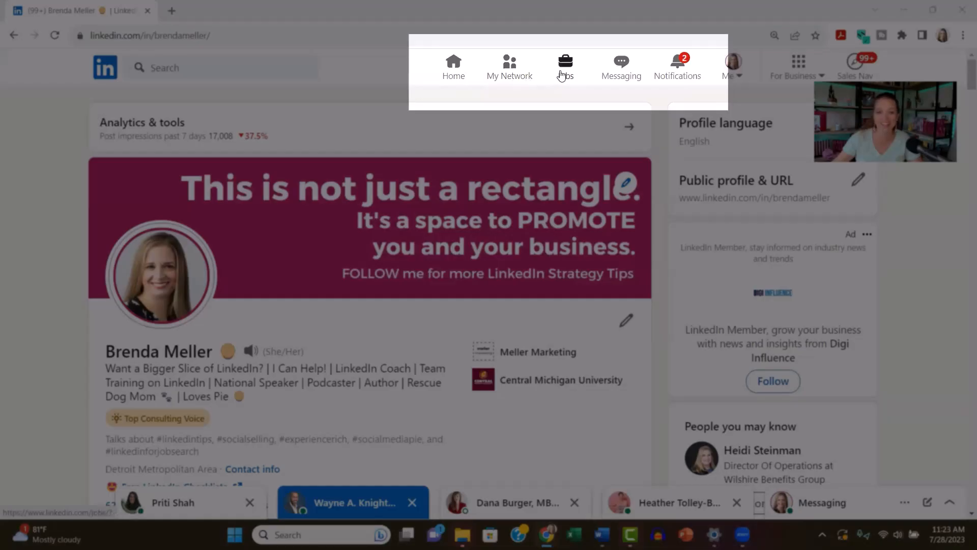
Open the LinkedIn messaging inbox from the top navigation bar
{"action": "left_click", "coordinate": [621, 67]}
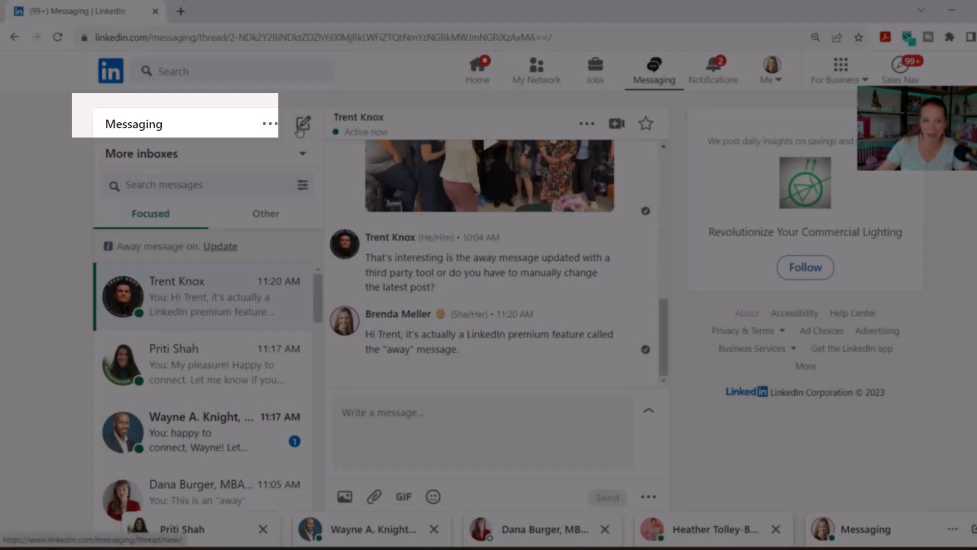
Open the Update away message settings from the Messaging options menu
{"action": "left_click", "coordinate": [269, 123]}
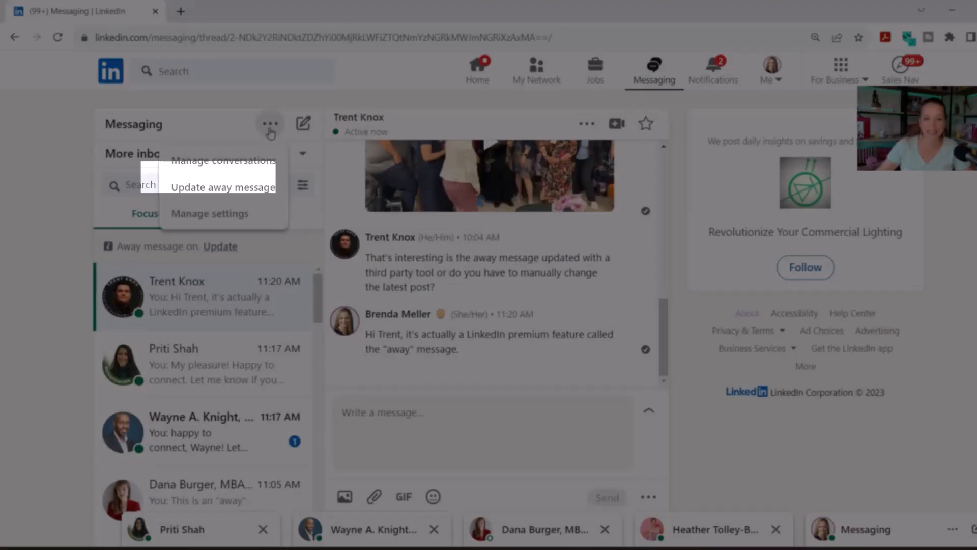
{"action": "mouse_move", "coordinate": [258, 194]}
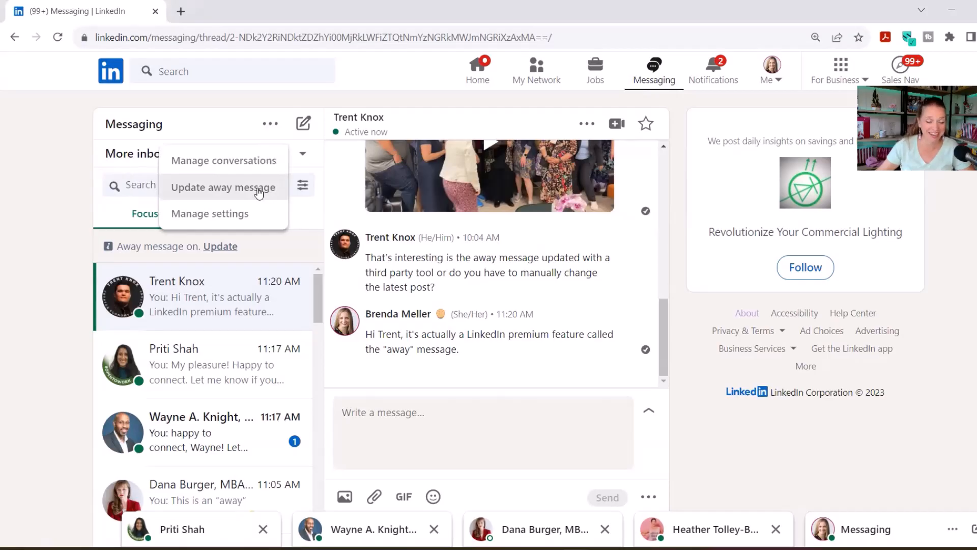
{"action": "left_click", "coordinate": [222, 188]}
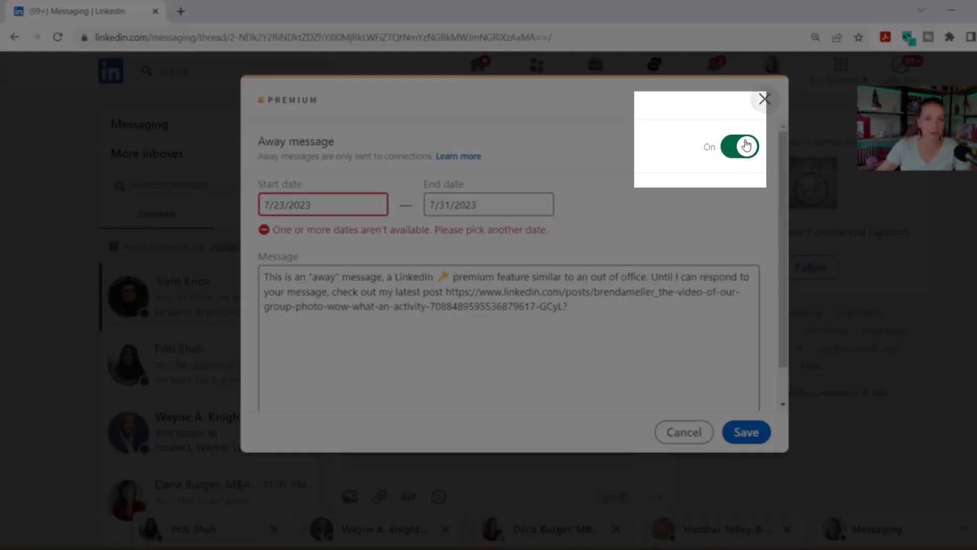
{"action": "mouse_move", "coordinate": [721, 218]}
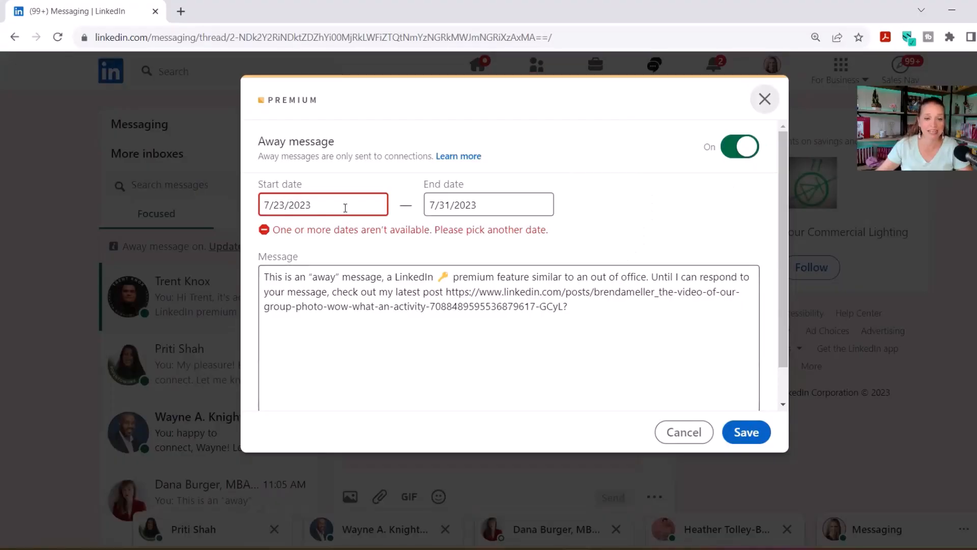
Set the away message start date to 7/28/2023 and move to the end date field
{"action": "type", "text": "7/28/2023"}
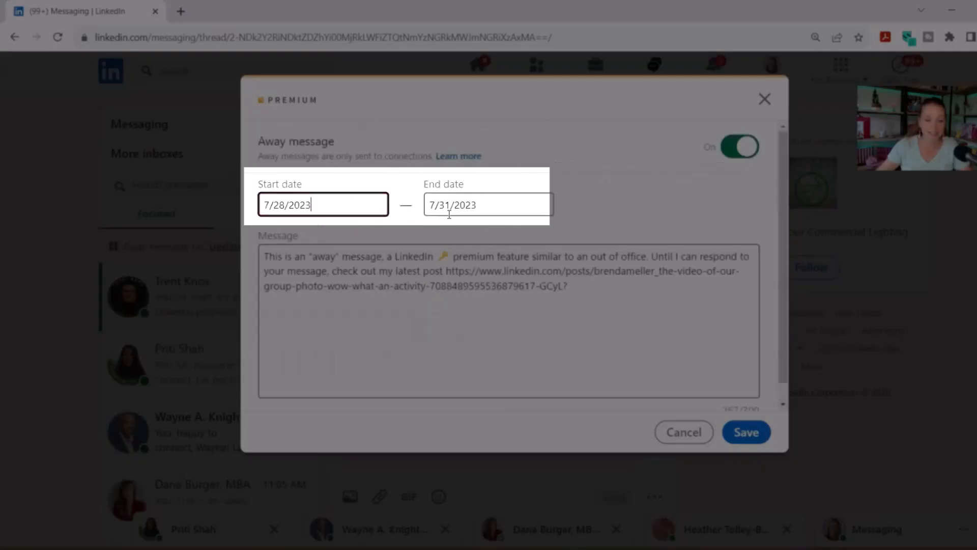
{"action": "left_click", "coordinate": [487, 205]}
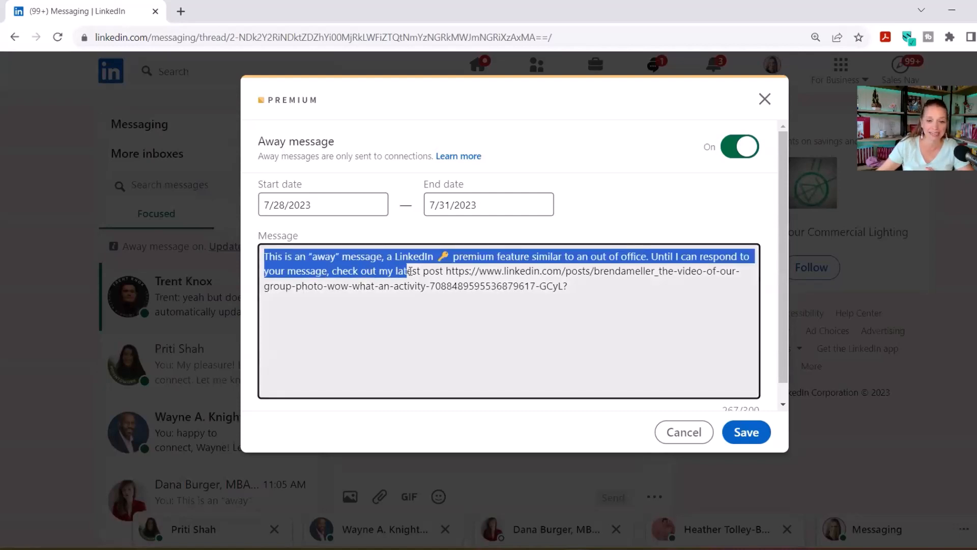
{"action": "left_click", "coordinate": [440, 258]}
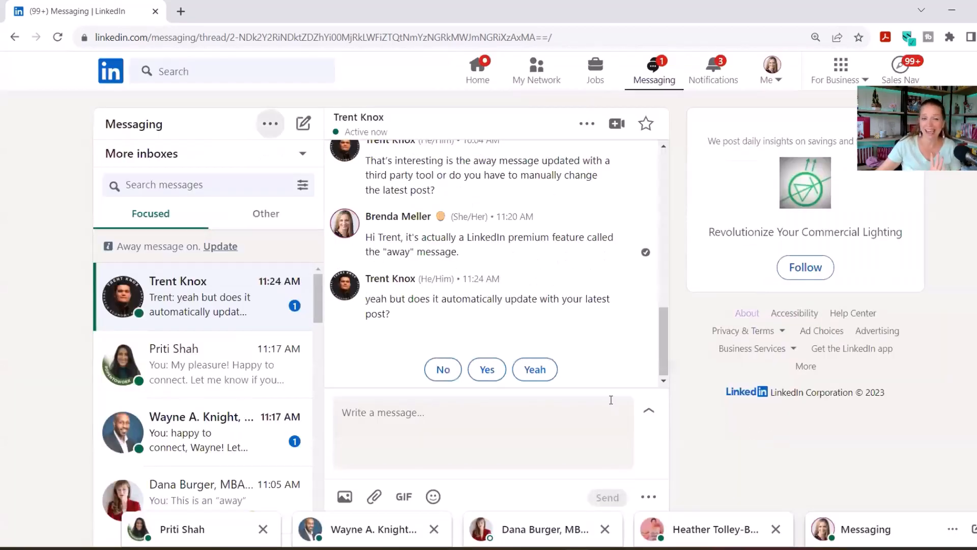
{"action": "scroll", "scroll_direction": "up", "scroll_amount": 3}
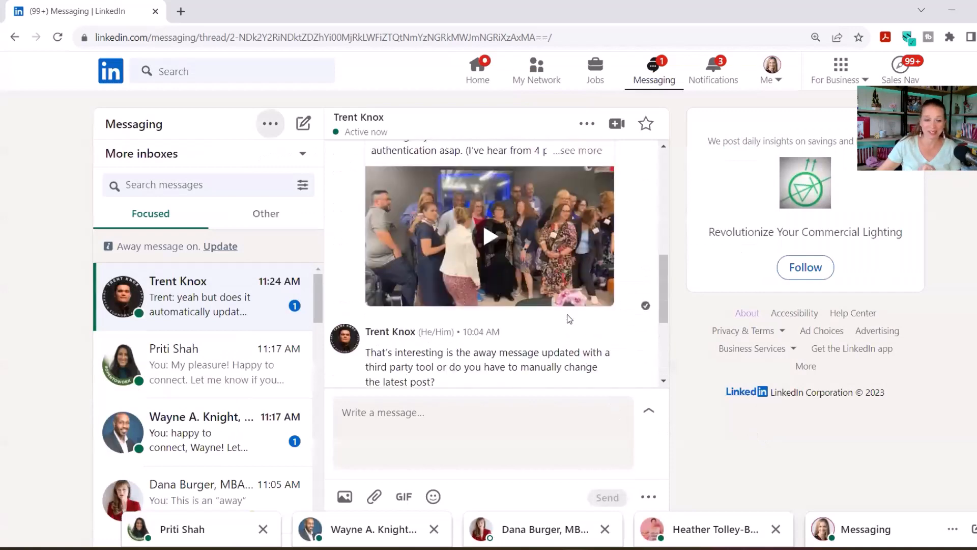
{"action": "scroll", "scroll_direction": "up", "scroll_amount": 3}
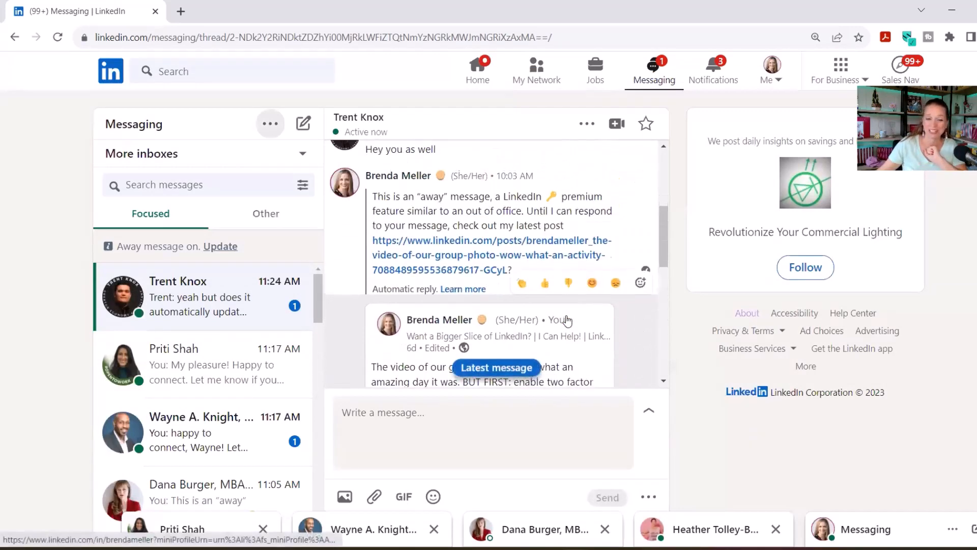
{"action": "scroll", "scroll_direction": "up", "scroll_amount": 3}
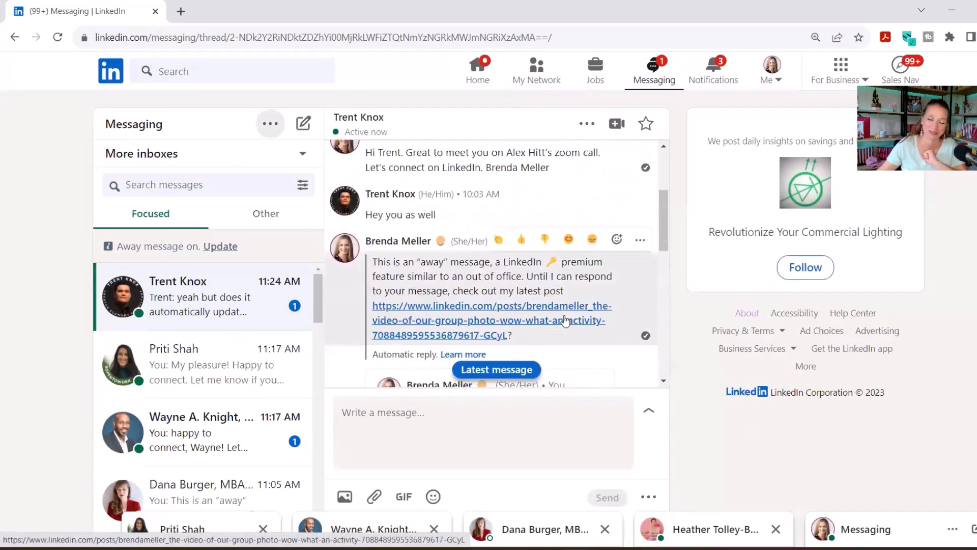